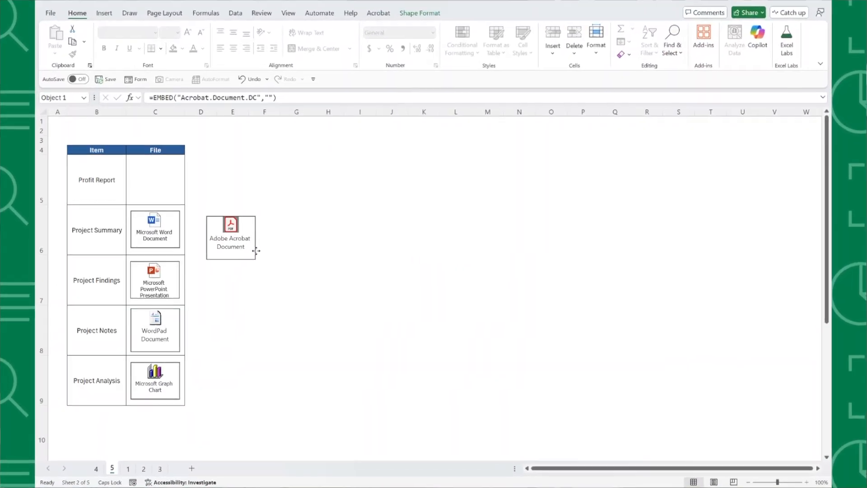
- Drag the Acrobat document icon into the Profit Report File cell, then switch to the Month worksheet
{"action": "left_click_drag", "start_coordinate": [229, 232], "coordinate": [155, 179]}
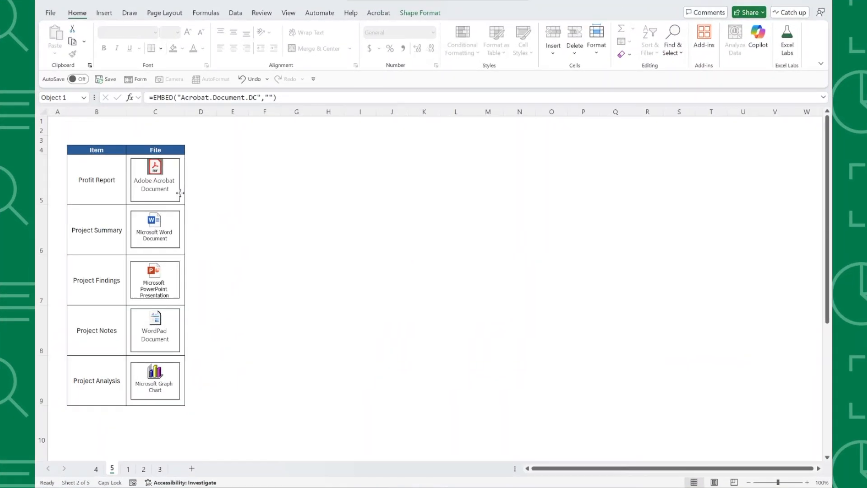
{"action": "left_click", "coordinate": [177, 468]}
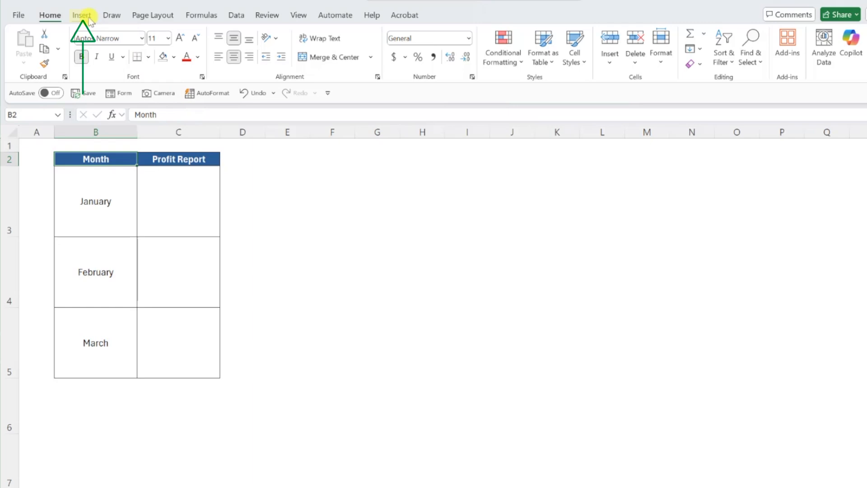
- Insert an Adobe Acrobat Document object shown as an icon, choosing Jan Profit Report from PDF Files
{"action": "left_click", "coordinate": [82, 15]}
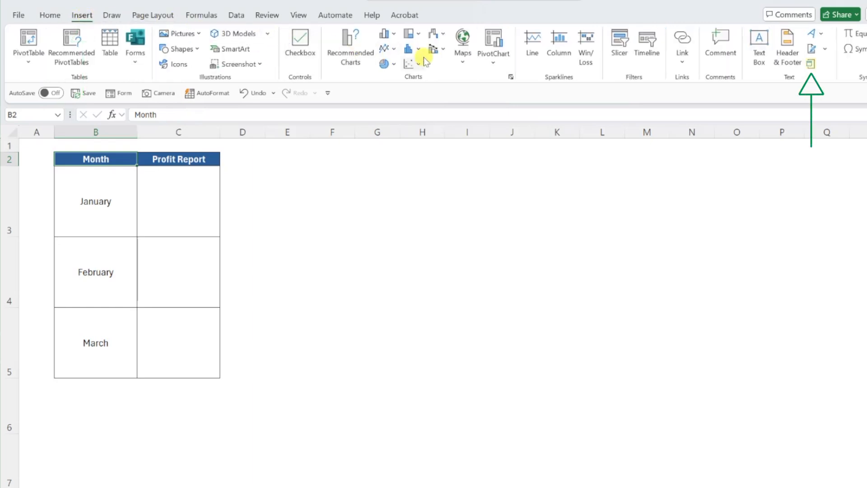
{"action": "left_click", "coordinate": [812, 63]}
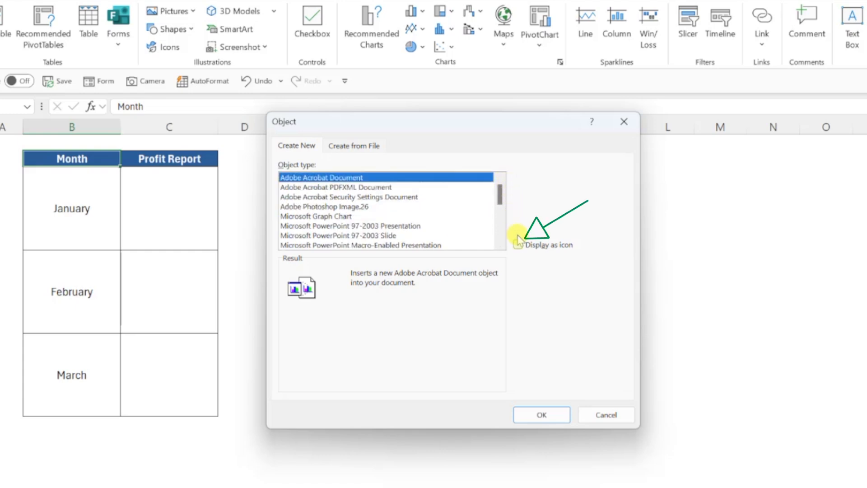
{"action": "left_click", "coordinate": [518, 244]}
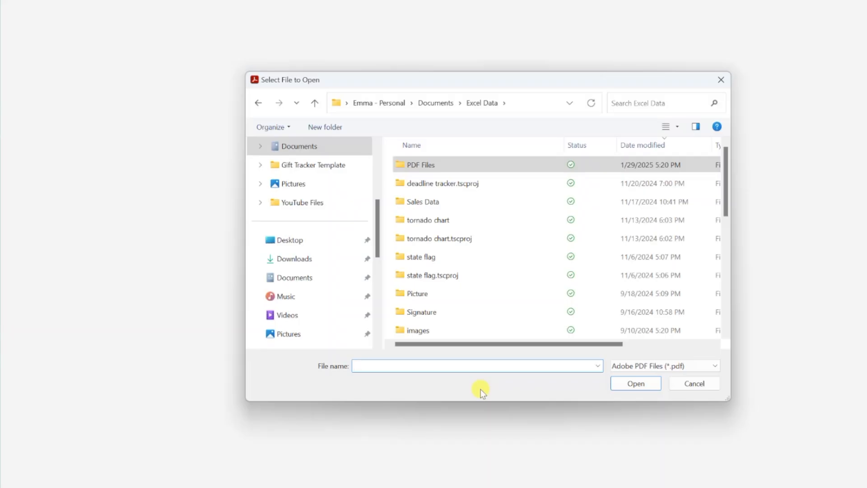
{"action": "left_click", "coordinate": [421, 165]}
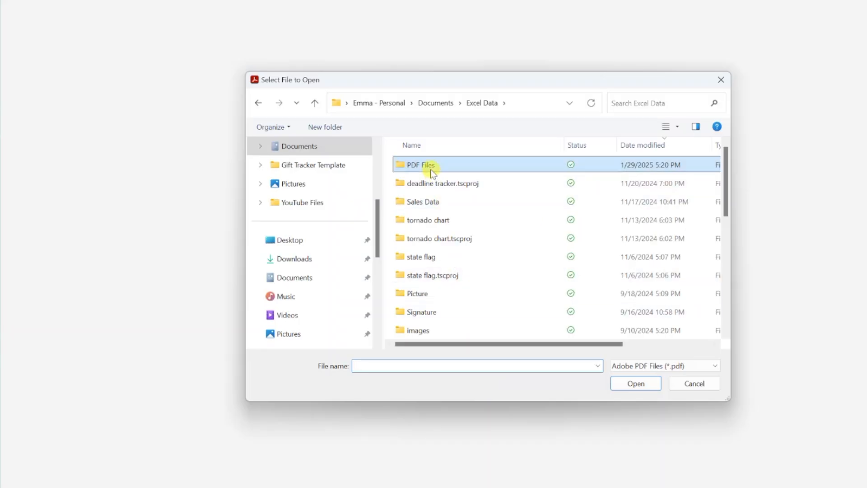
{"action": "double_click", "coordinate": [420, 165]}
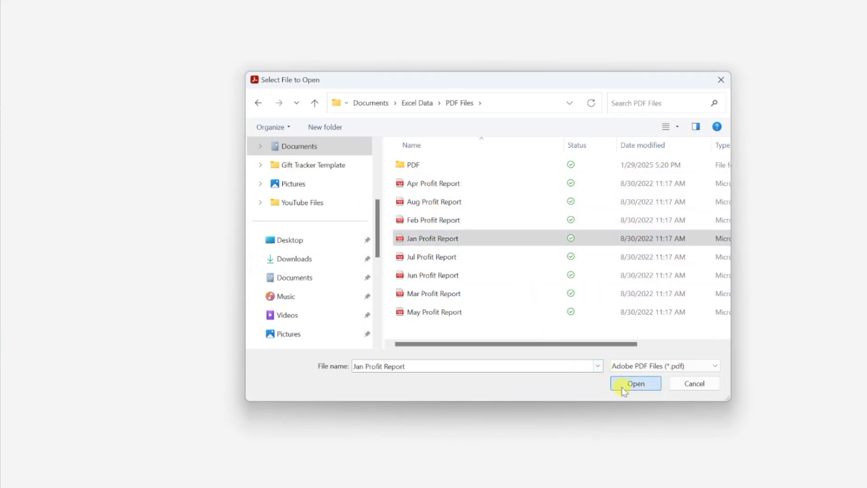
{"action": "left_click", "coordinate": [636, 383]}
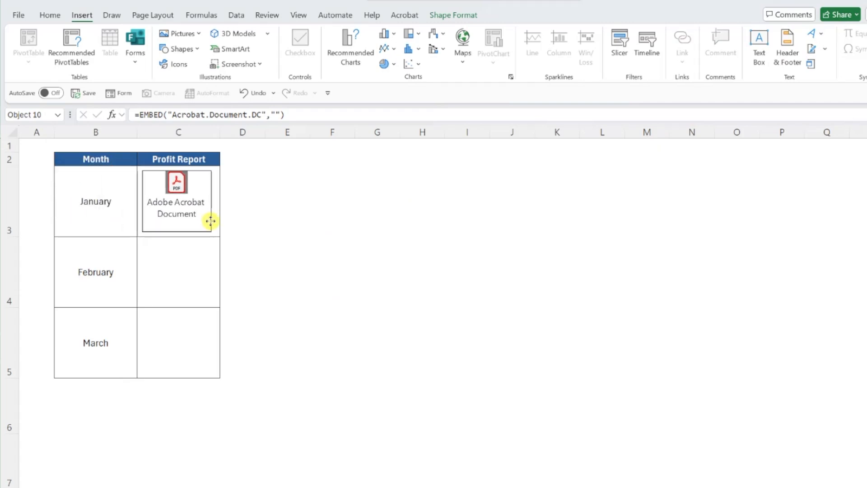
{"action": "left_click", "coordinate": [178, 201]}
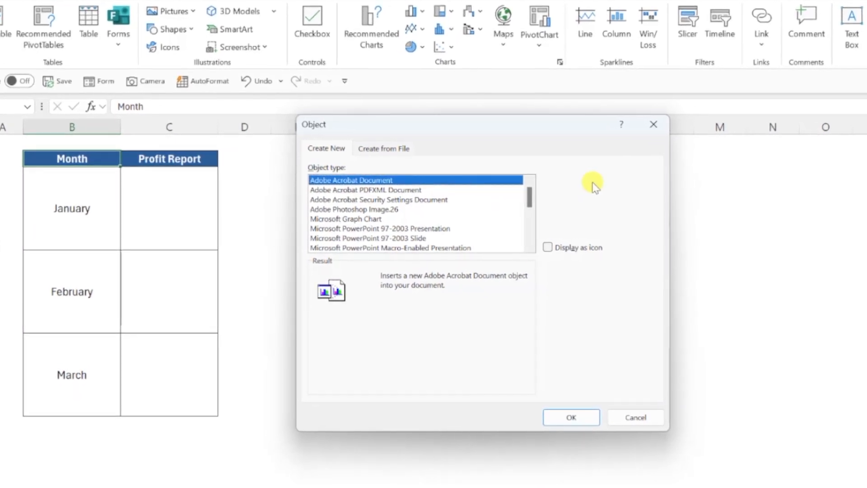
- Embed Jan Profit Report as an icon captioned 'January's Profit Report' and drag it into the January row
{"action": "left_click", "coordinate": [548, 248]}
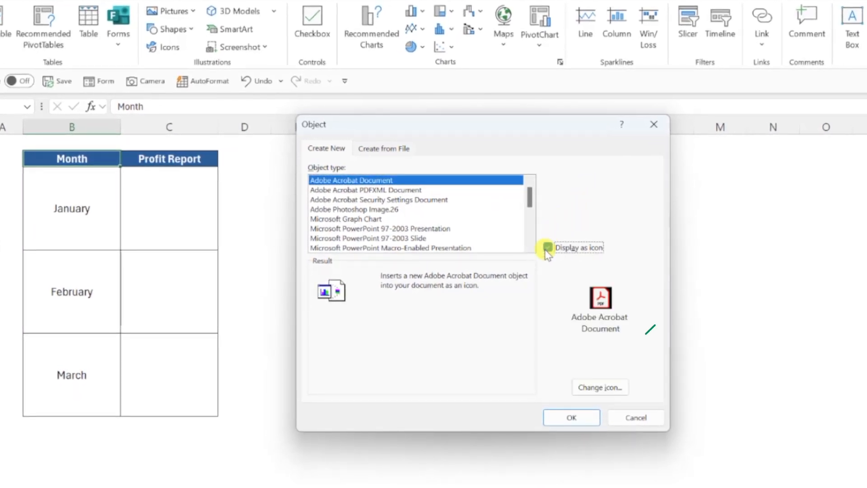
{"action": "left_click", "coordinate": [600, 387]}
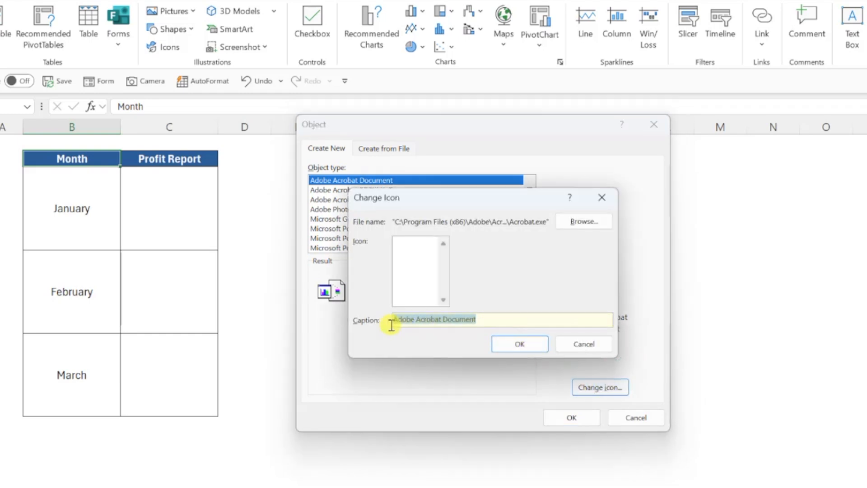
{"action": "type", "text": "January's Profit Report"}
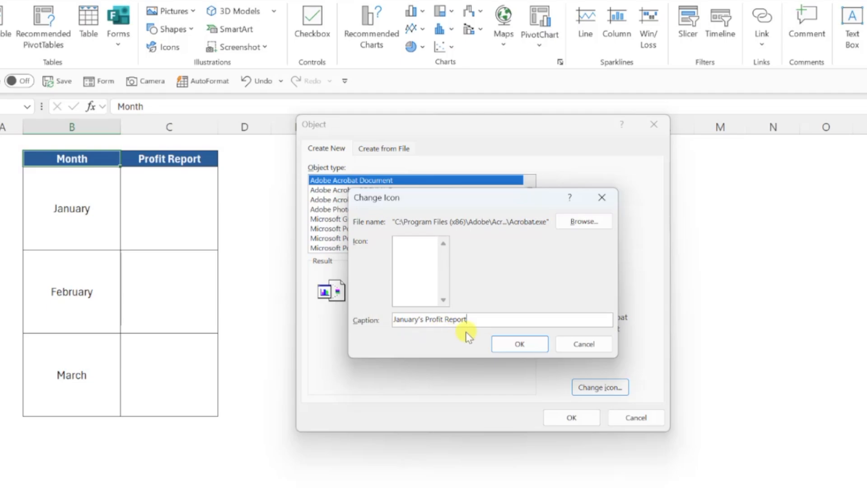
{"action": "left_click", "coordinate": [584, 222]}
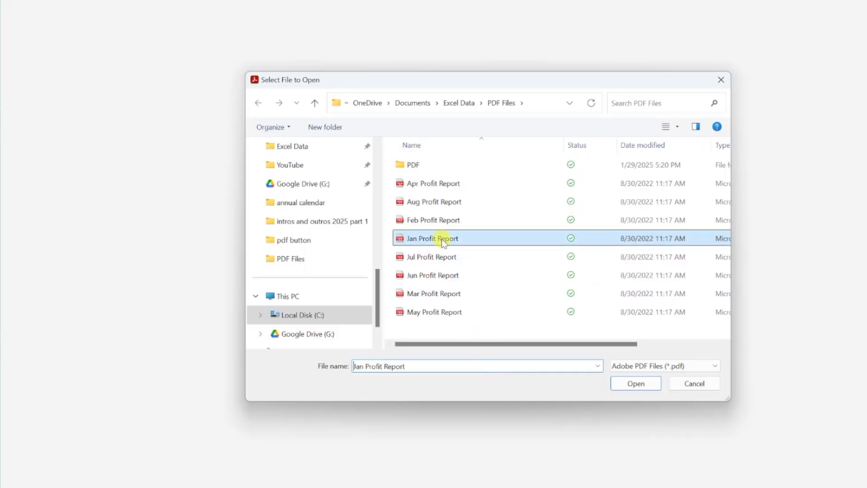
{"action": "left_click", "coordinate": [636, 383]}
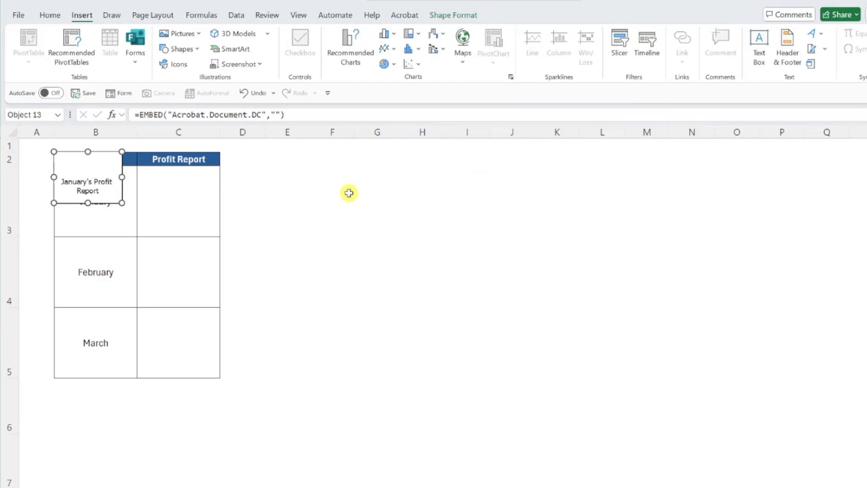
{"action": "left_click_drag", "start_coordinate": [86, 188], "coordinate": [176, 200]}
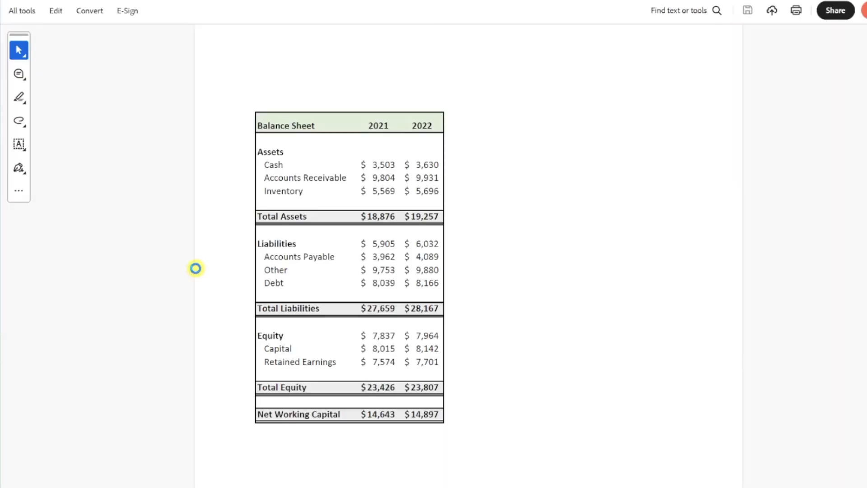
{"action": "mouse_move", "coordinate": [831, 49]}
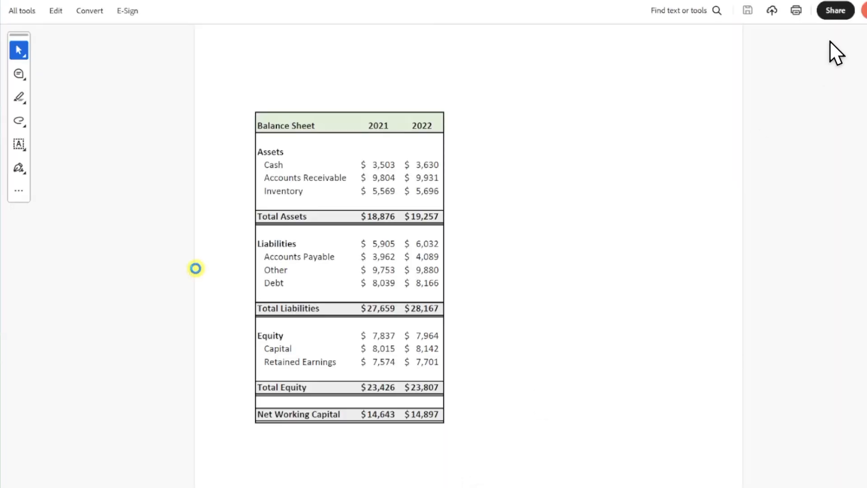